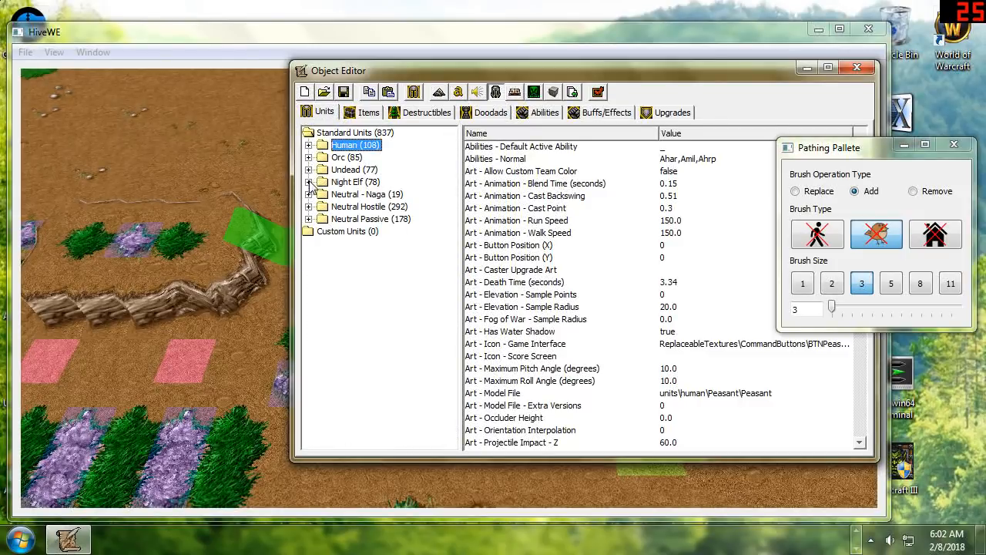
# Expand the custom Night Elf unit list to reach the Tree of Life building.
pyautogui.click(310, 182)
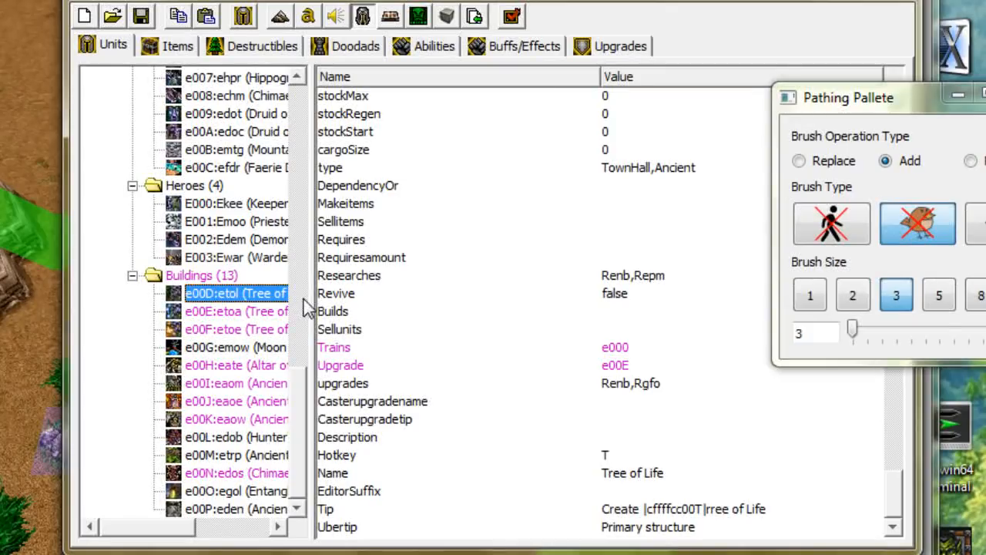
# Check the Ancient of War's Trains, Glaive Thrower's Requires and Wisp's Builds fields.
pyautogui.click(382, 366)
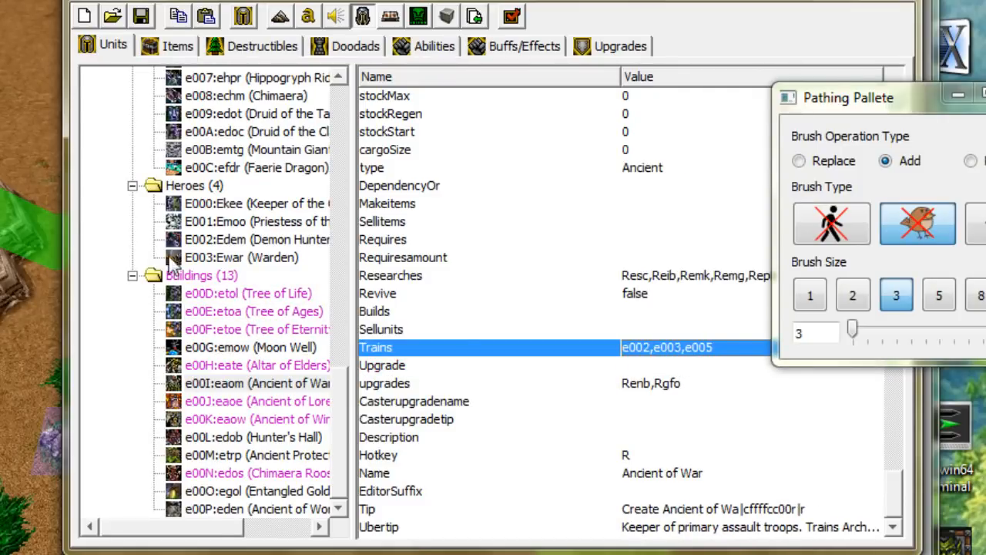
pyautogui.click(236, 201)
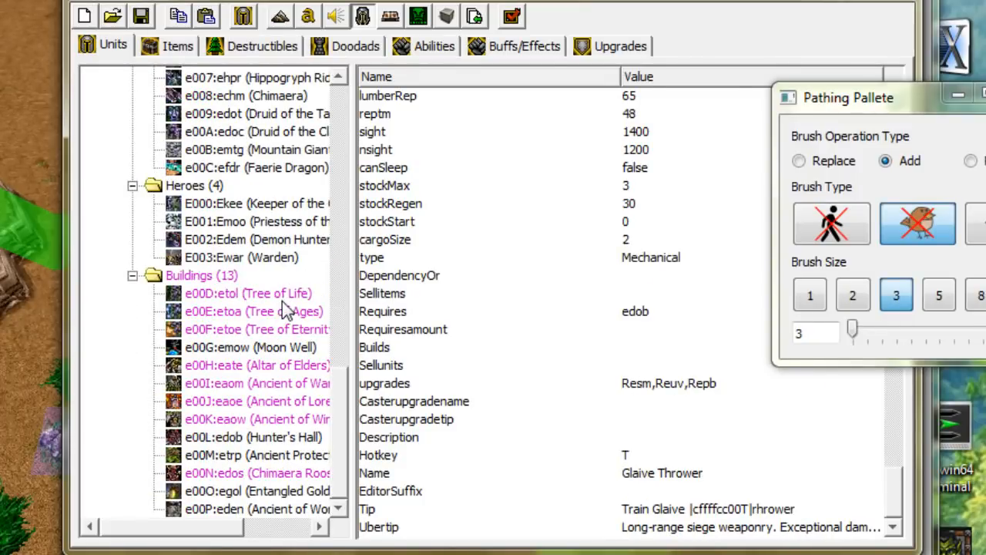
pyautogui.click(235, 401)
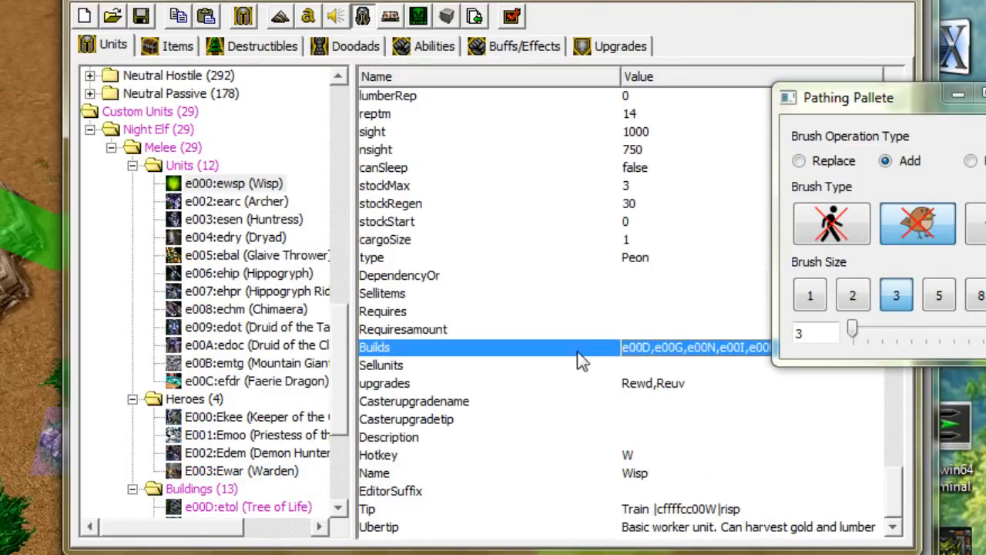
pyautogui.moveTo(648, 405)
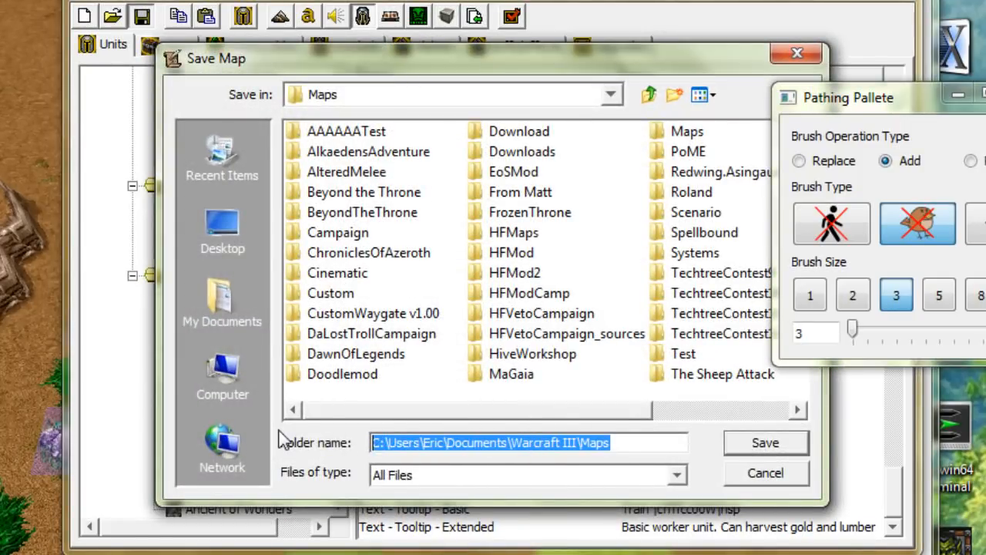
# Save the custom unit data, reopen the .w3u file and expand its Buildings list.
pyautogui.click(758, 472)
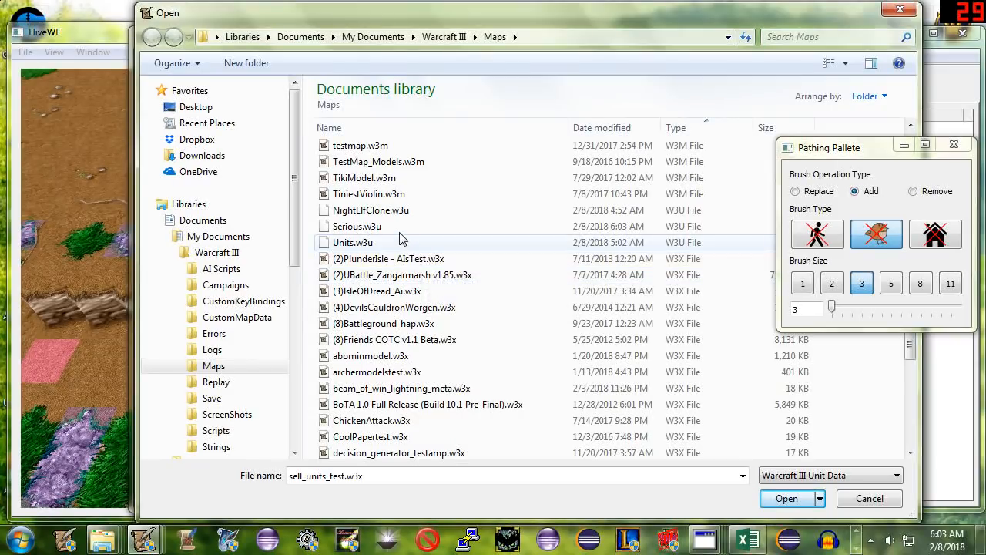
pyautogui.click(787, 499)
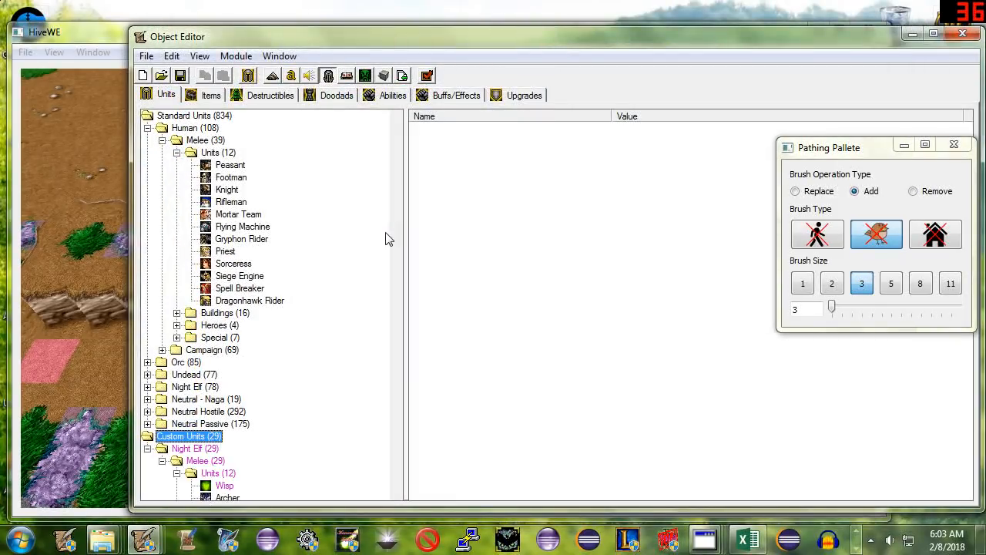
pyautogui.scroll(-3)
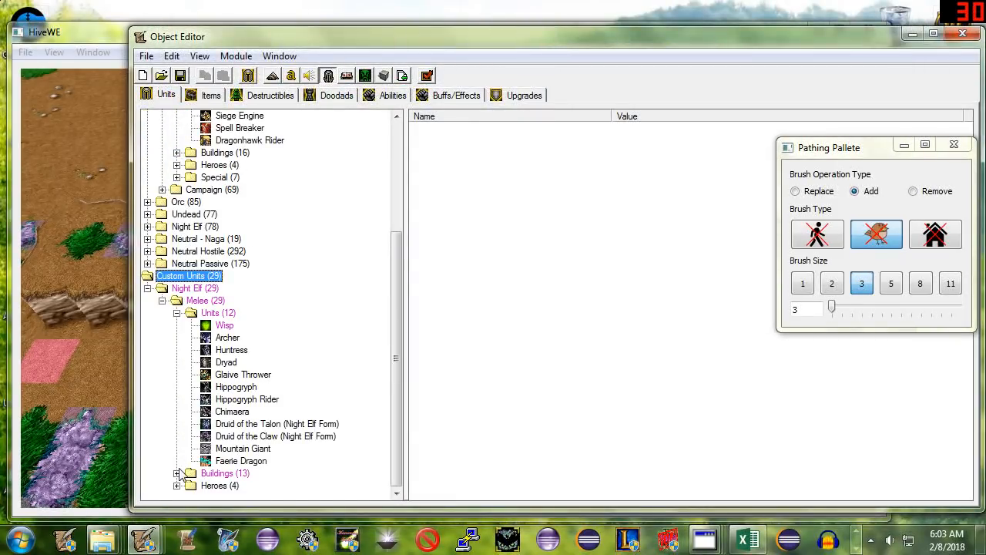
pyautogui.click(177, 473)
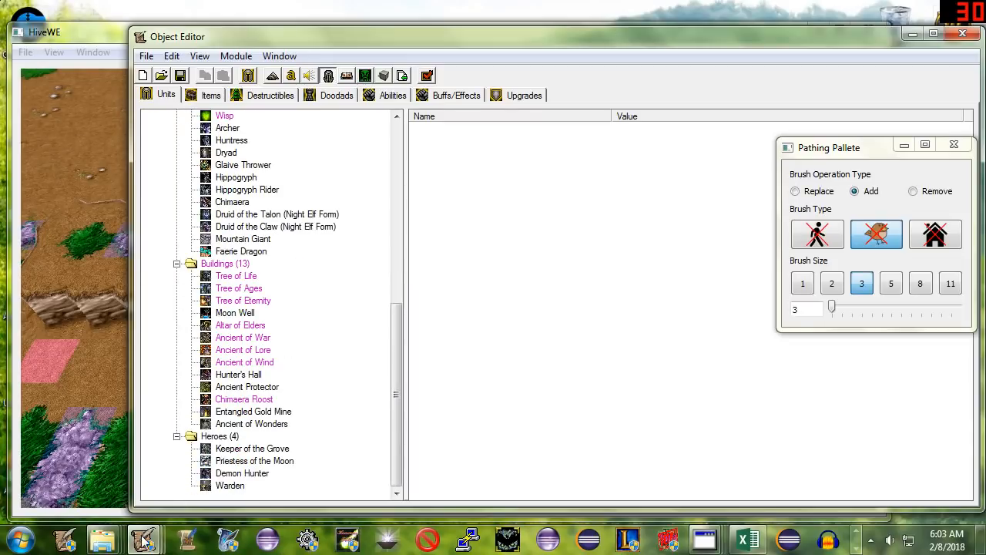
pyautogui.click(142, 536)
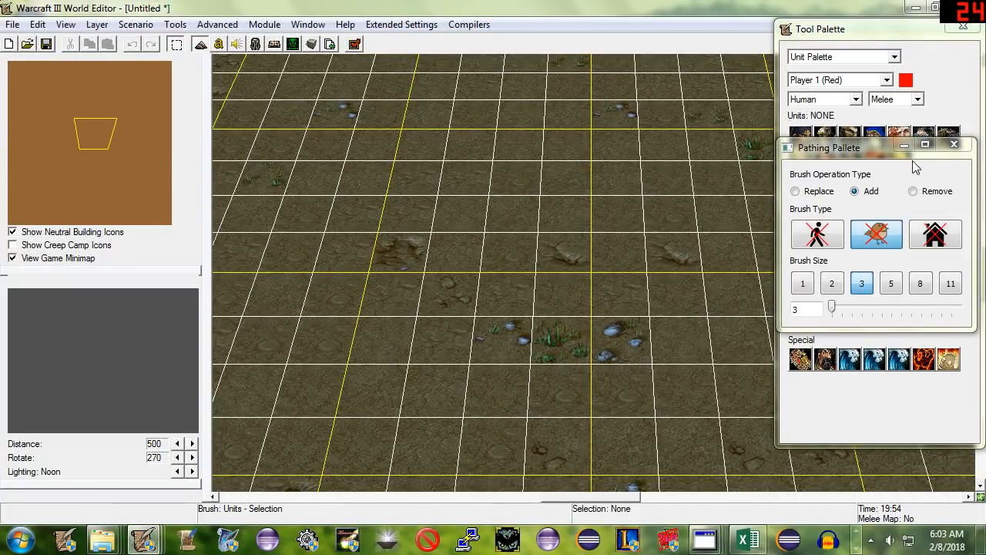
# Set the Unit Palette race to Night Elf (Custom) and place a Tree of Life on the map.
pyautogui.click(851, 99)
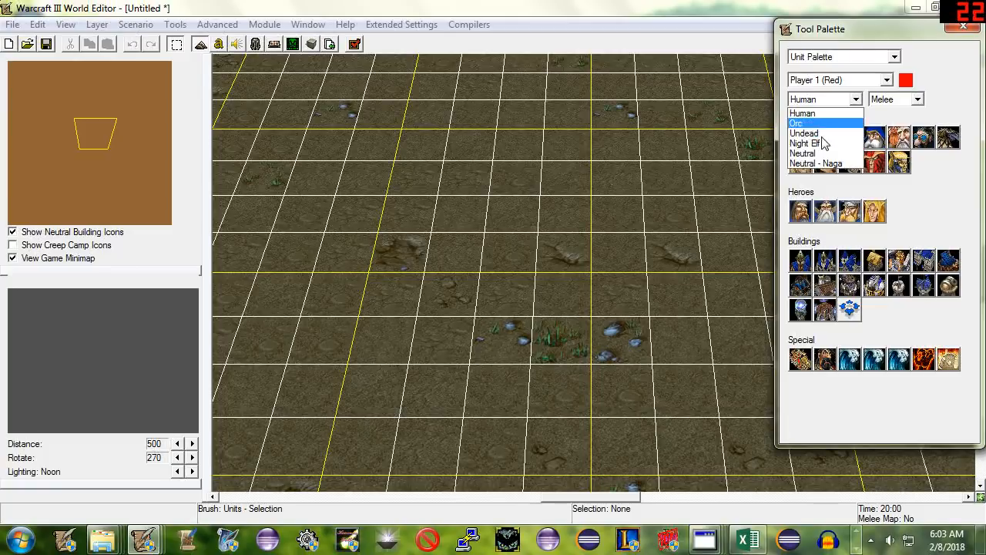
pyautogui.click(805, 144)
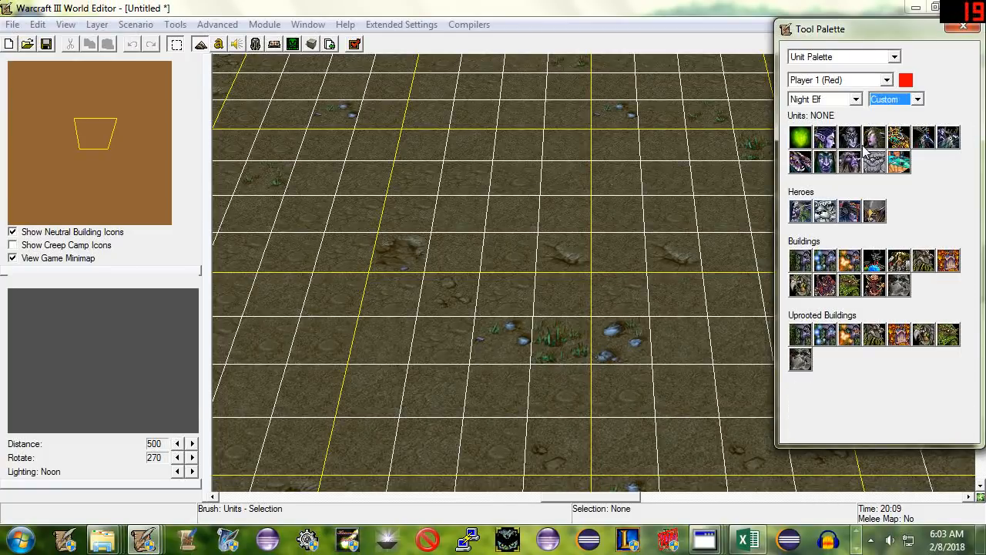
pyautogui.click(824, 137)
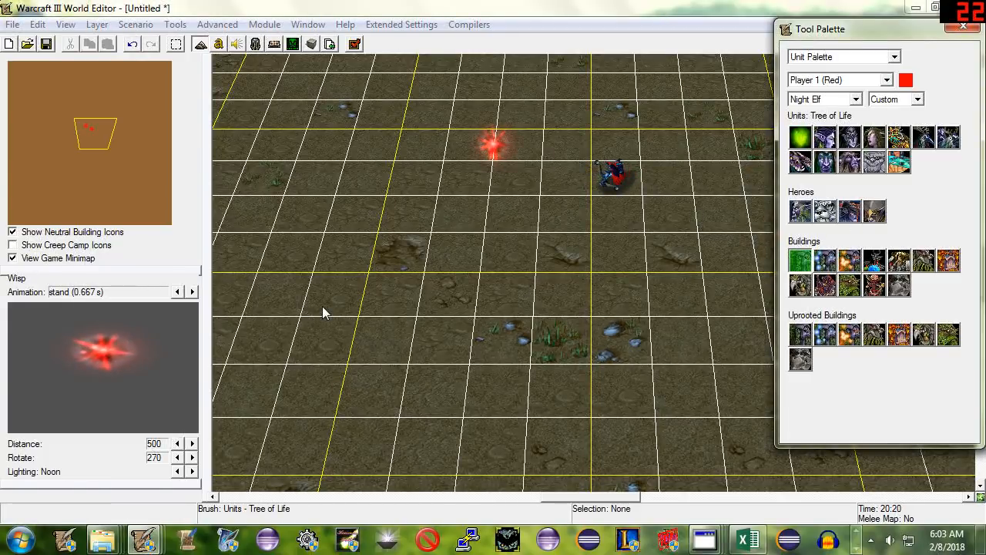
pyautogui.click(405, 270)
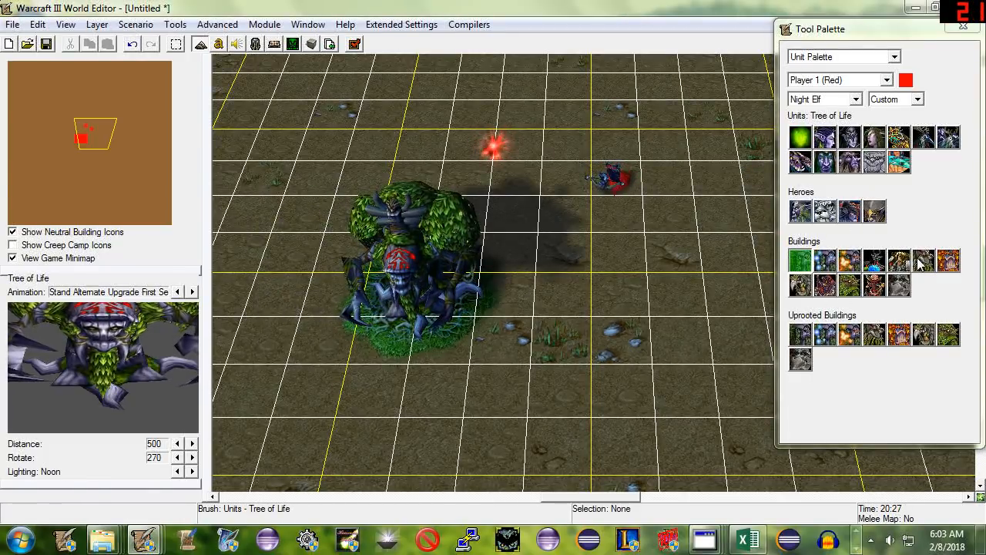